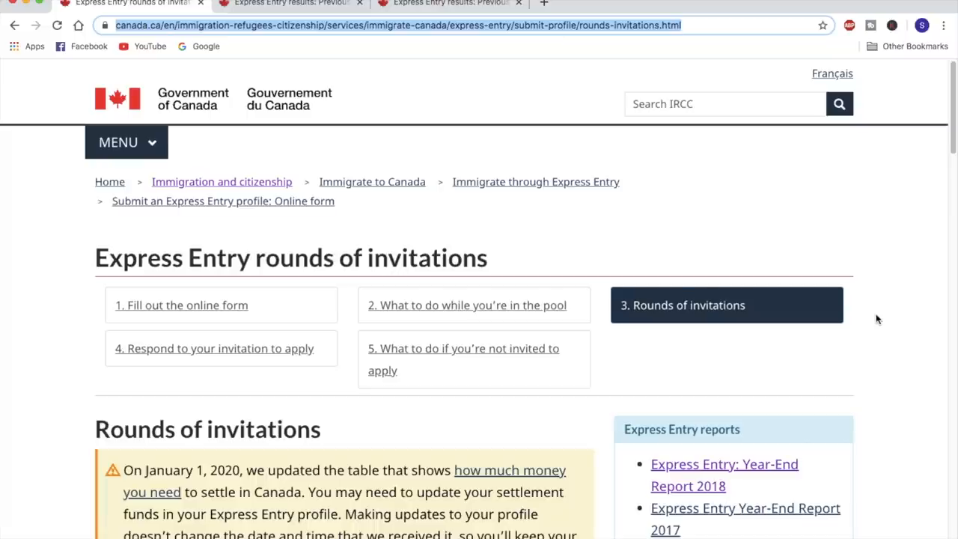
Step: Scroll to the January 22, 2020 round and highlight its 471 CRS cutoff
scroll(down, 3)
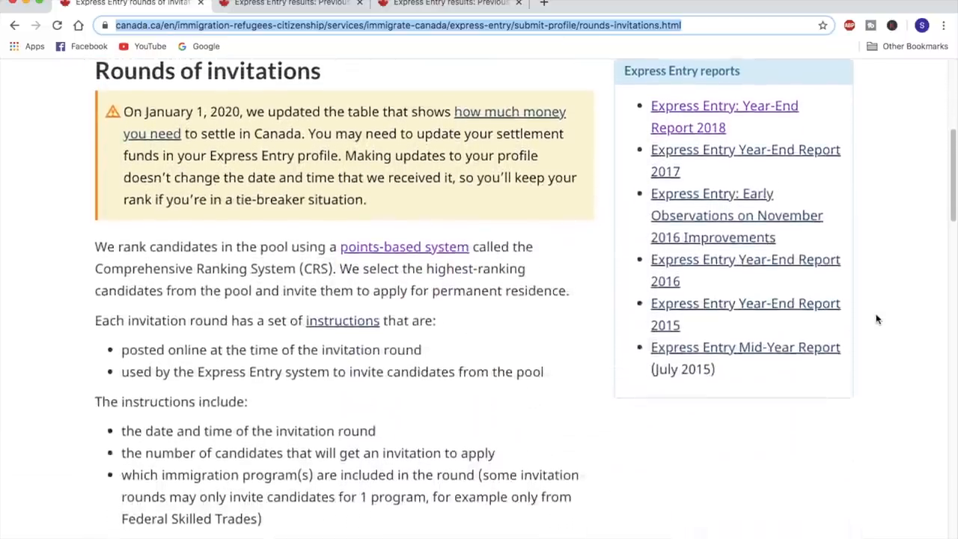
scroll(down, 3)
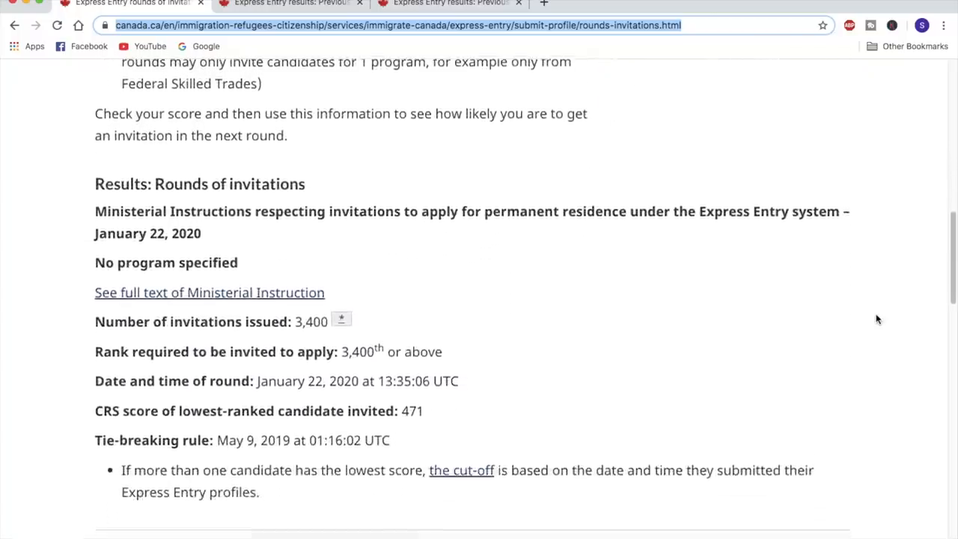
scroll(down, 3)
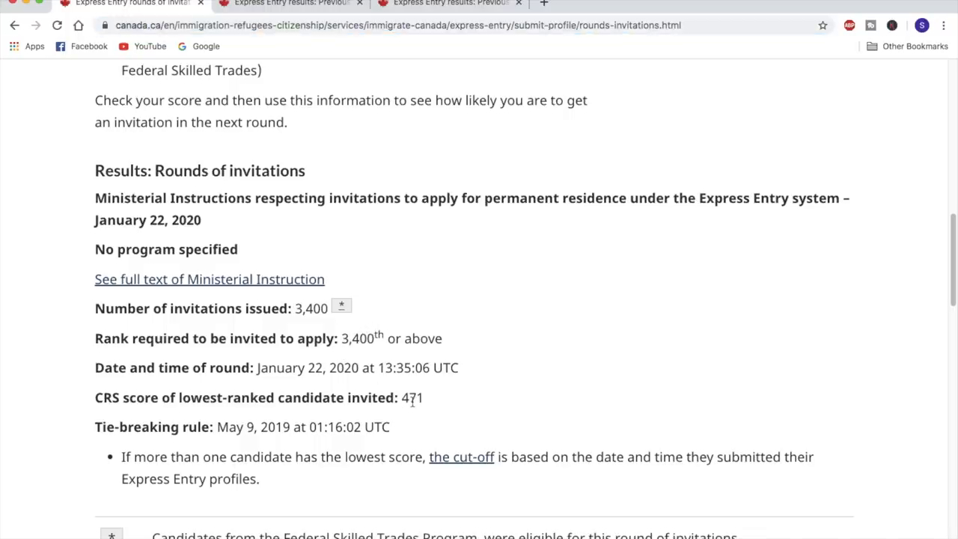
double_click(412, 397)
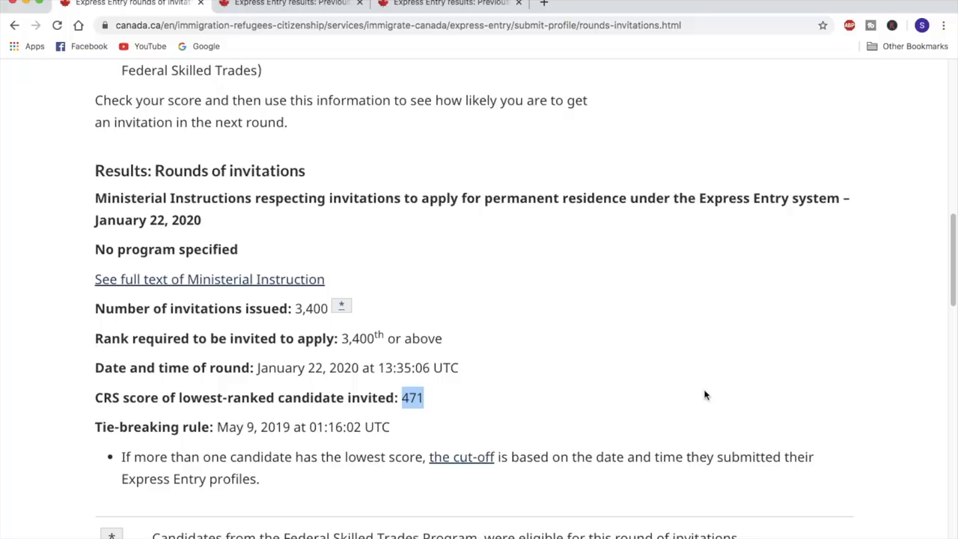
scroll(down, 3)
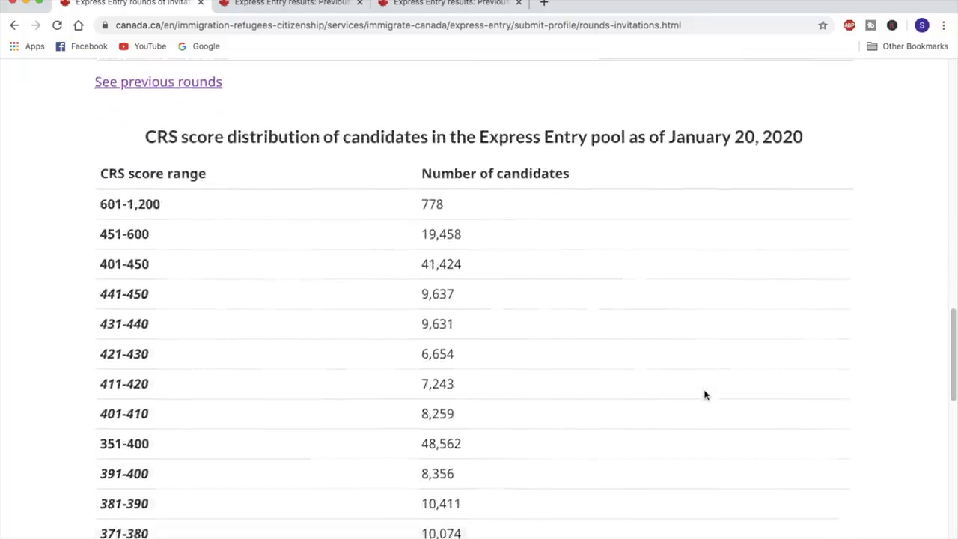
scroll(down, 3)
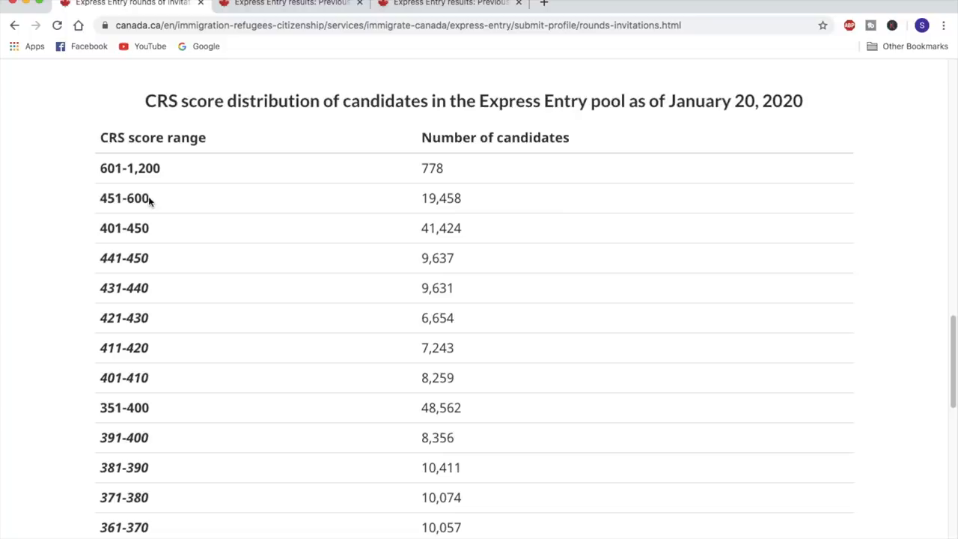
mouse_move(148, 202)
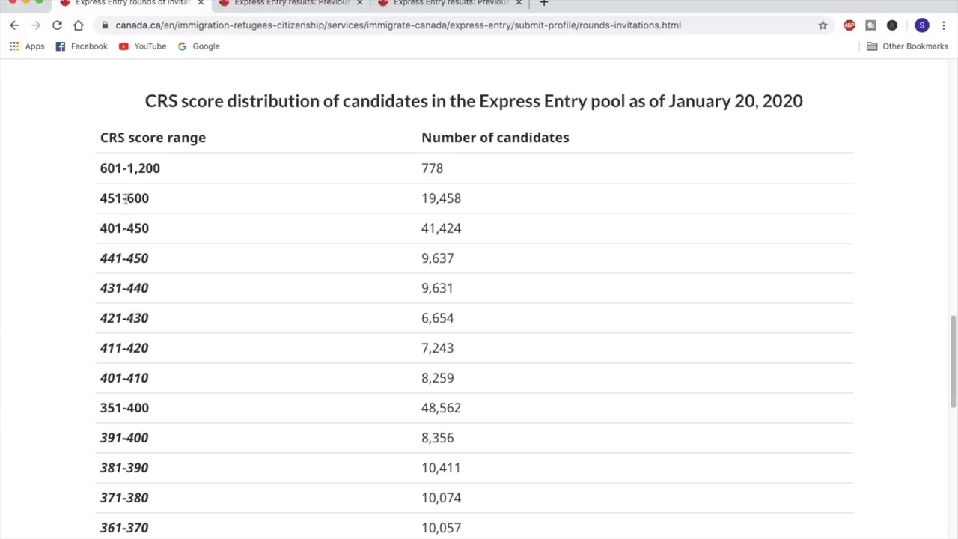
scroll(down, 3)
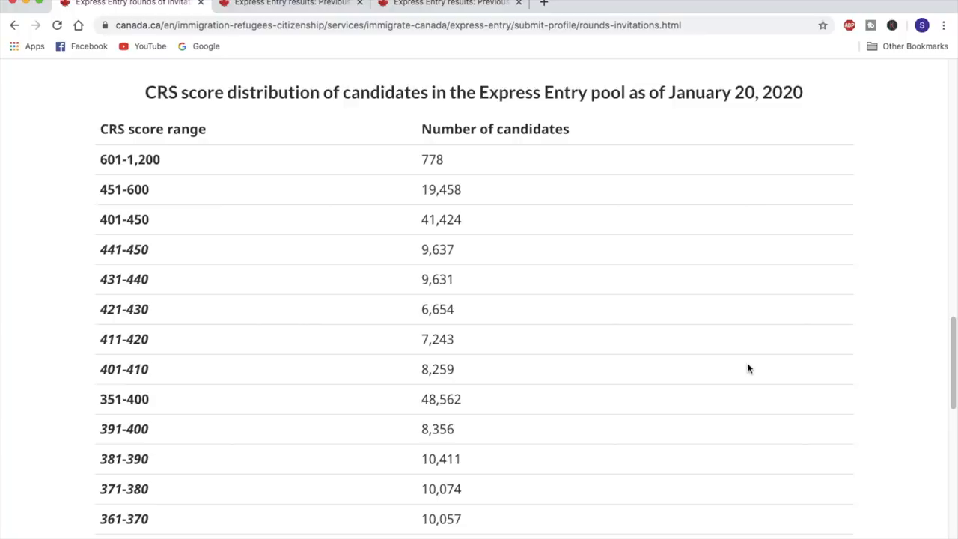
mouse_move(479, 280)
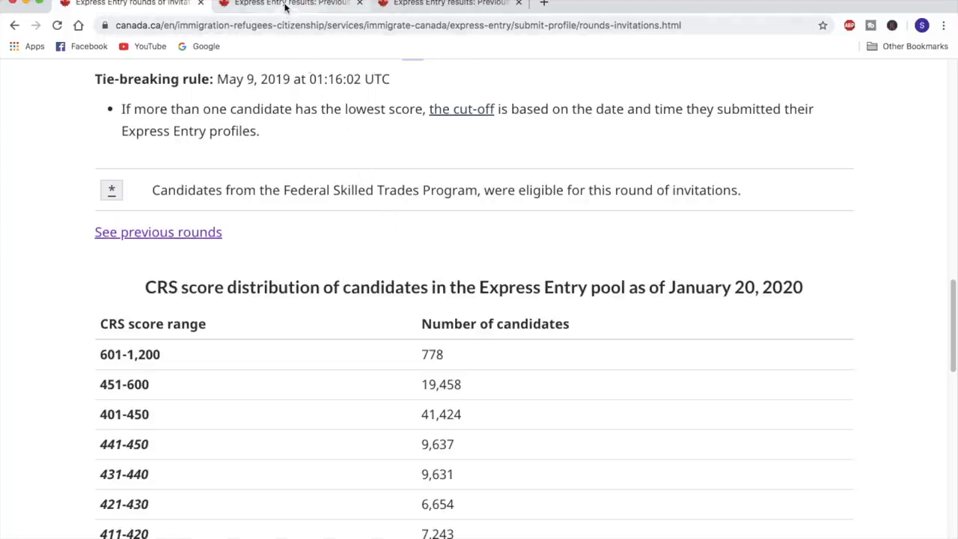
Step: Switch to the Previous rounds tab and review rounds #111, #110, #109 (cutoffs 457, 438, 443)
click(158, 232)
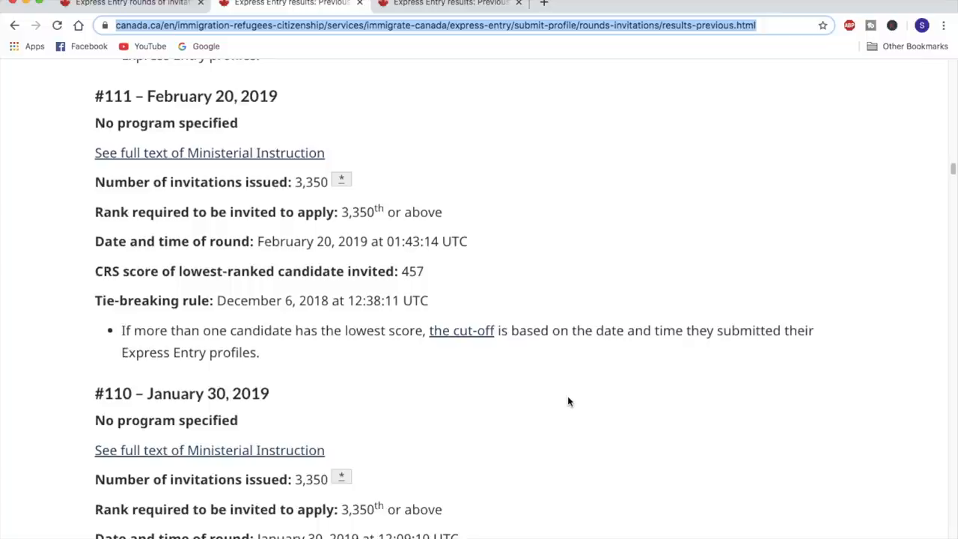
scroll(down, 3)
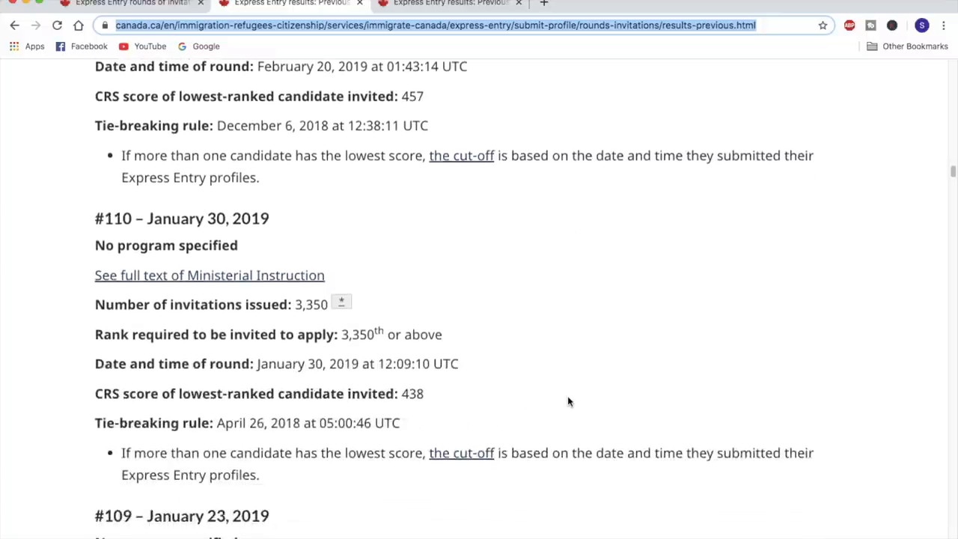
scroll(down, 3)
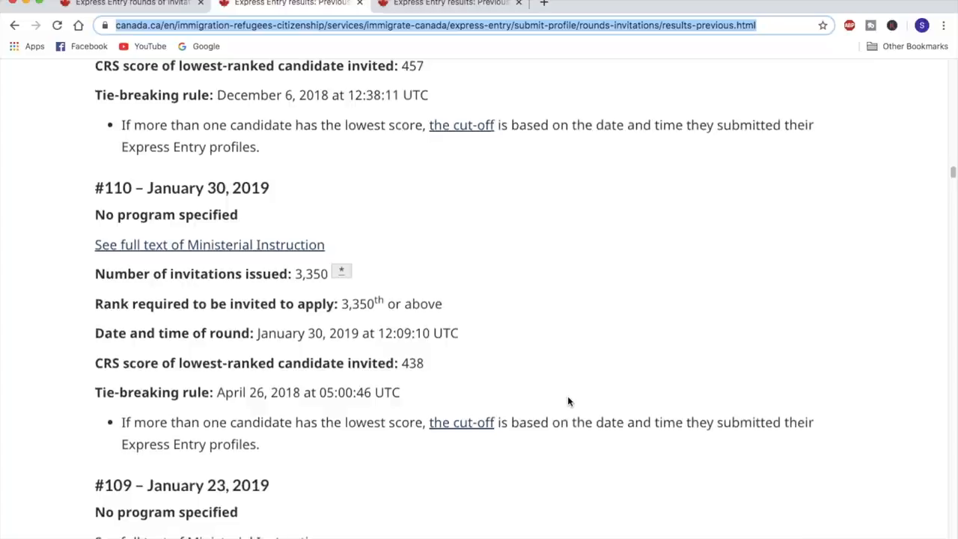
scroll(down, 3)
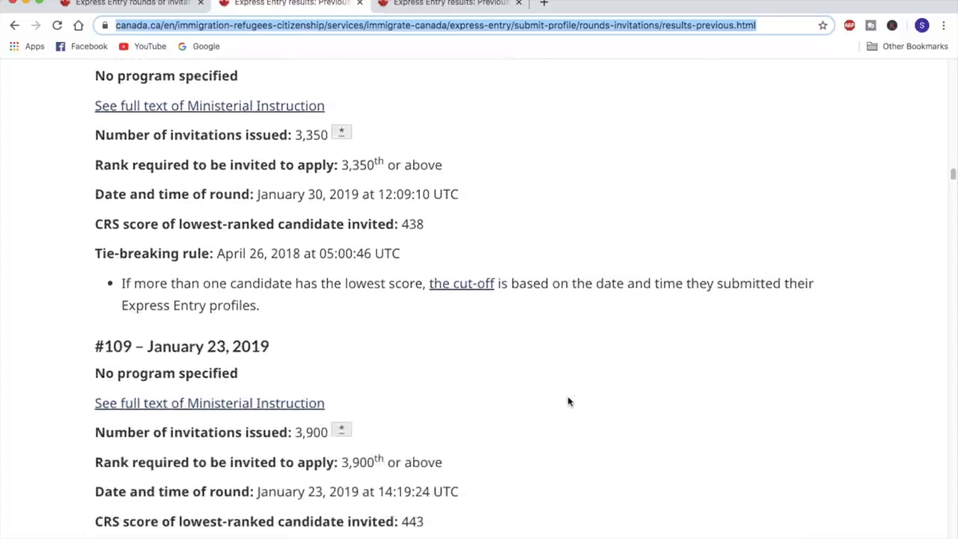
scroll(down, 3)
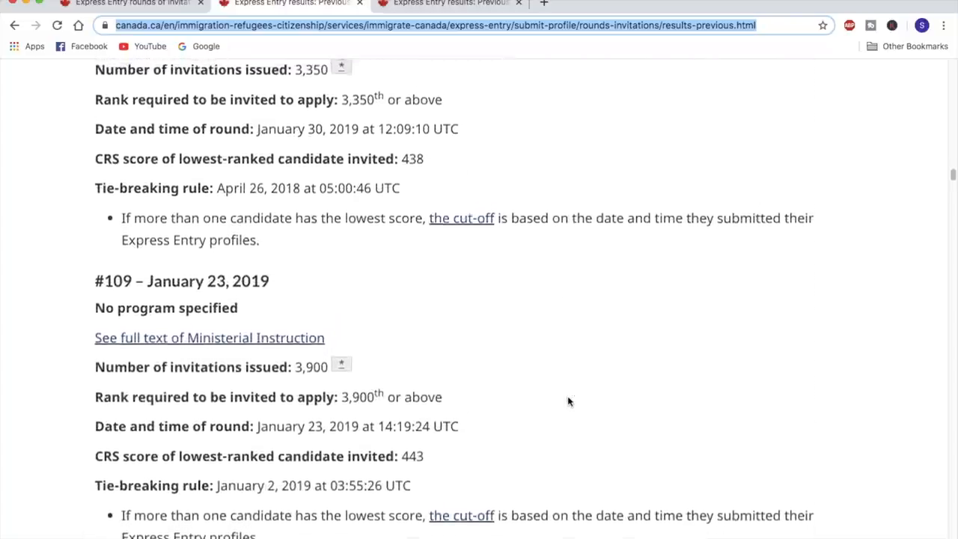
scroll(up, 3)
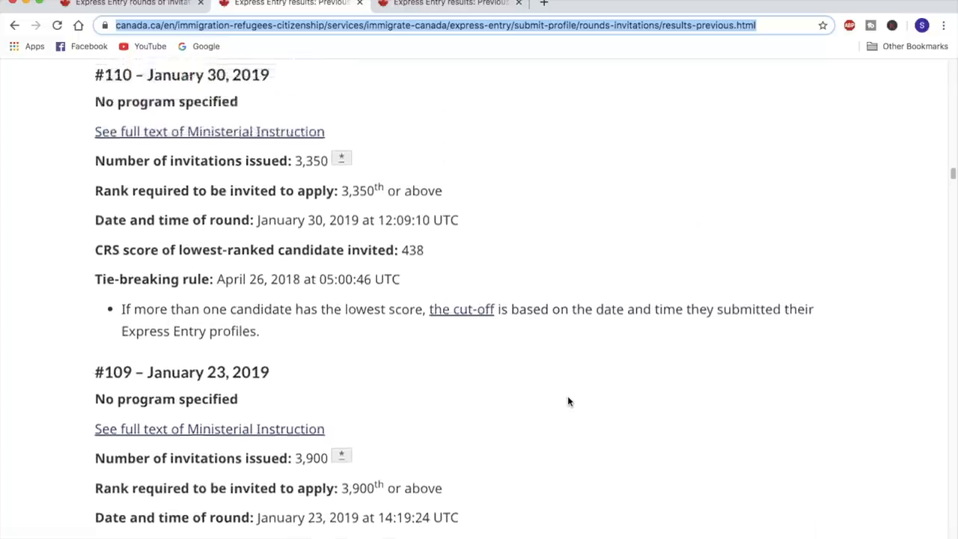
scroll(up, 3)
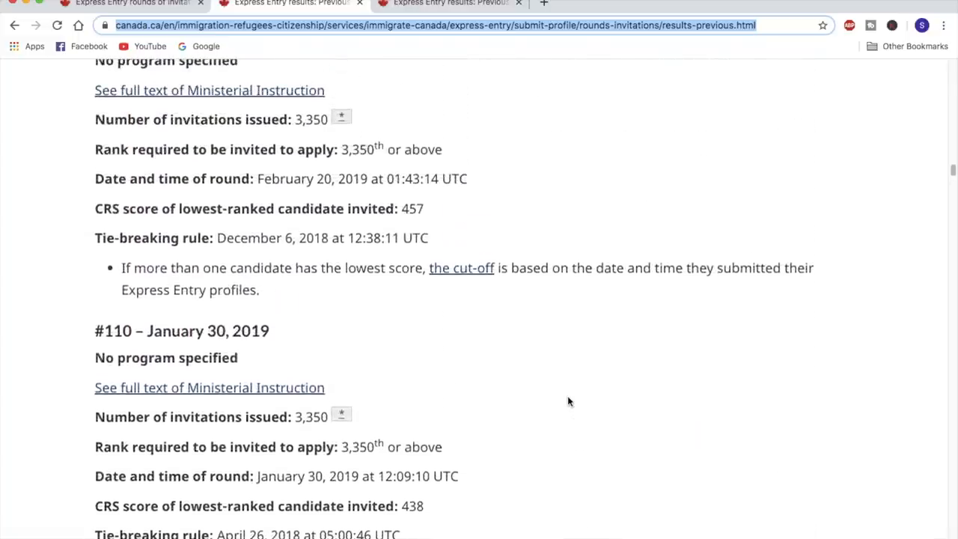
scroll(up, 3)
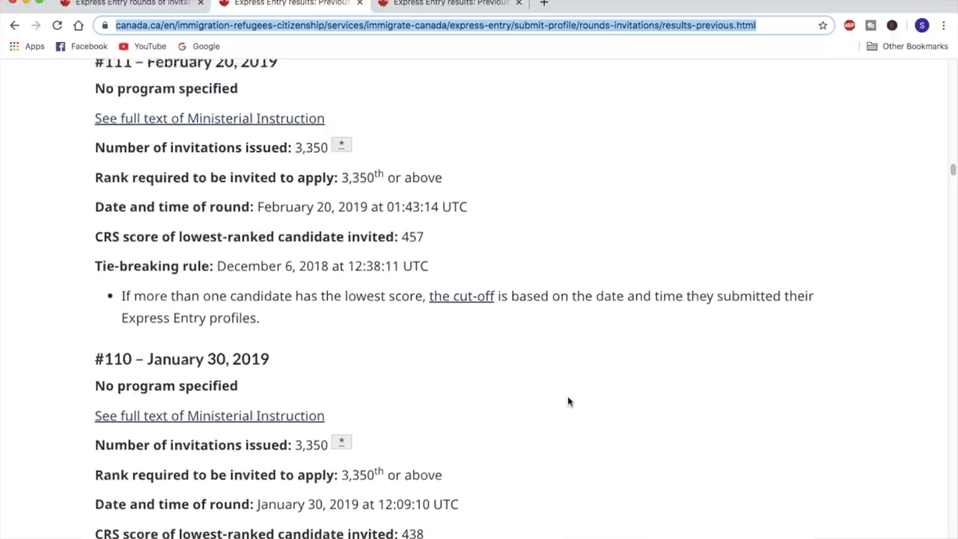
scroll(up, 3)
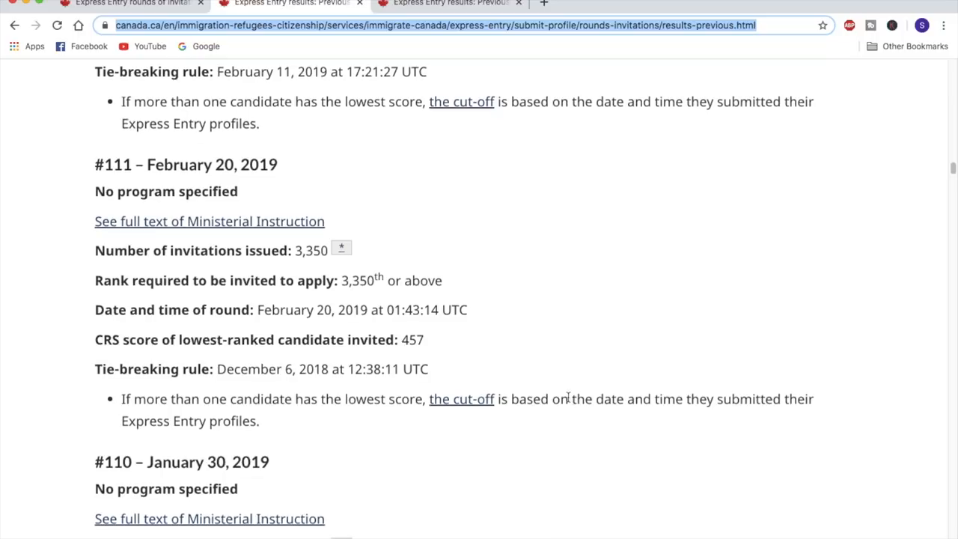
mouse_move(124, 480)
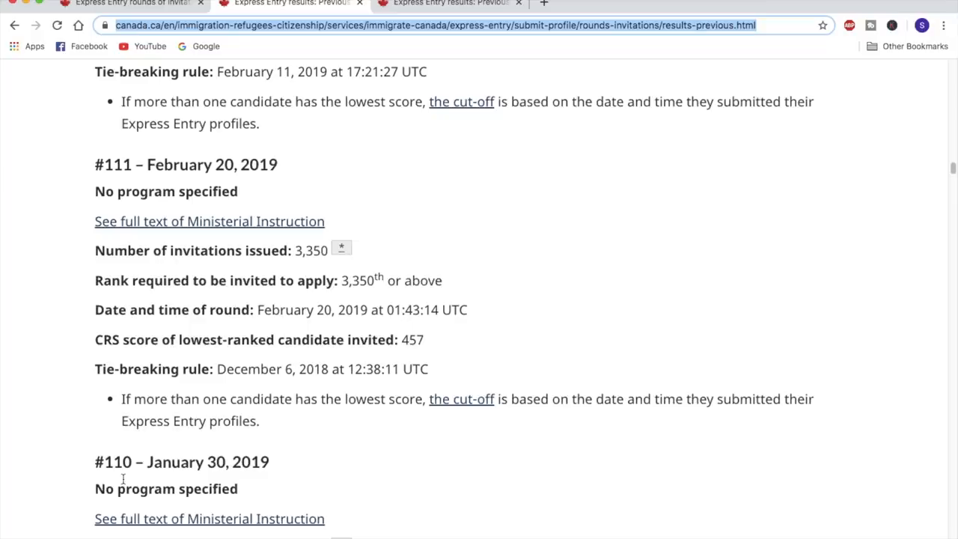
mouse_move(497, 347)
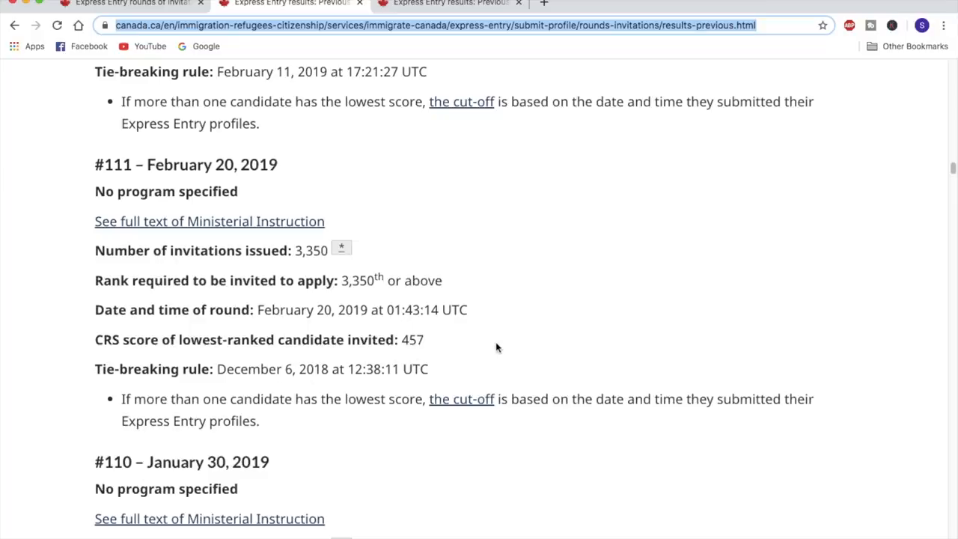
scroll(down, 3)
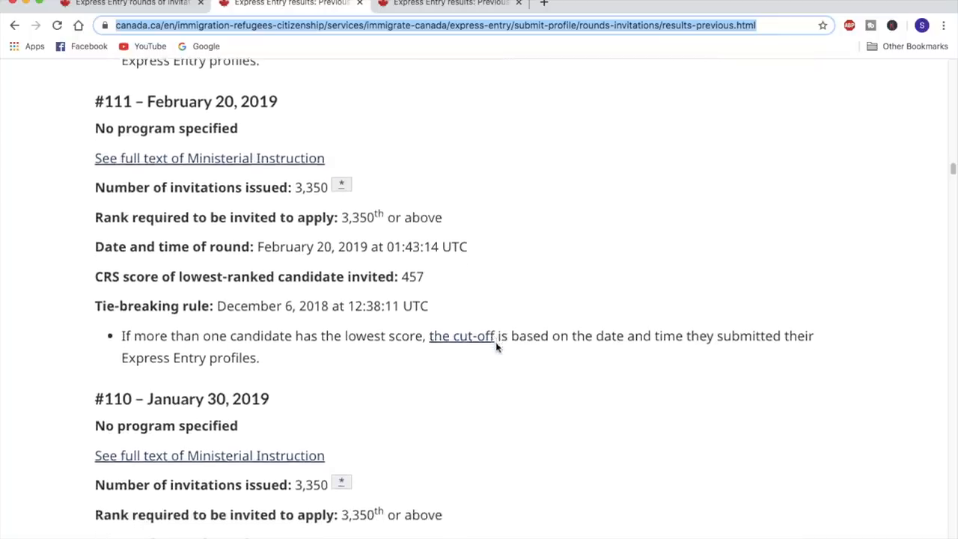
scroll(down, 3)
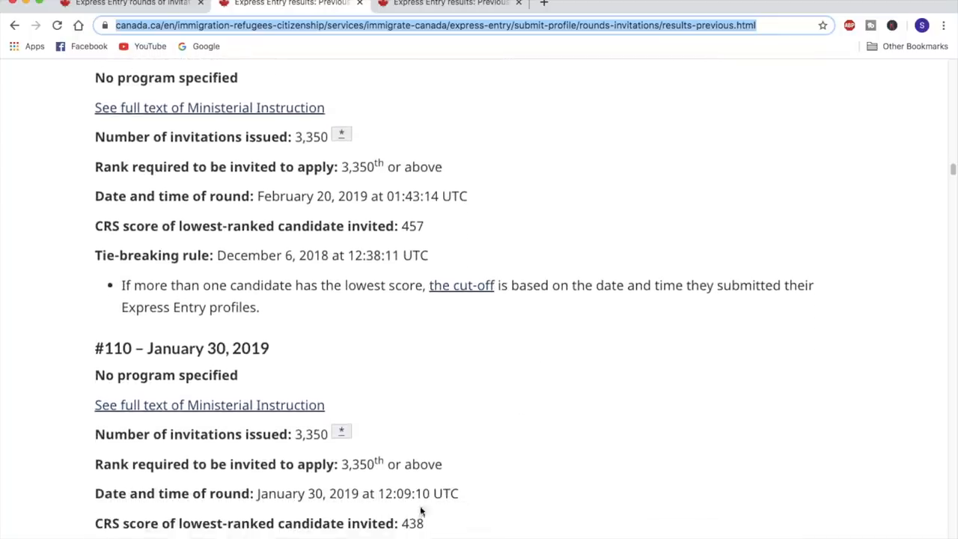
mouse_move(412, 243)
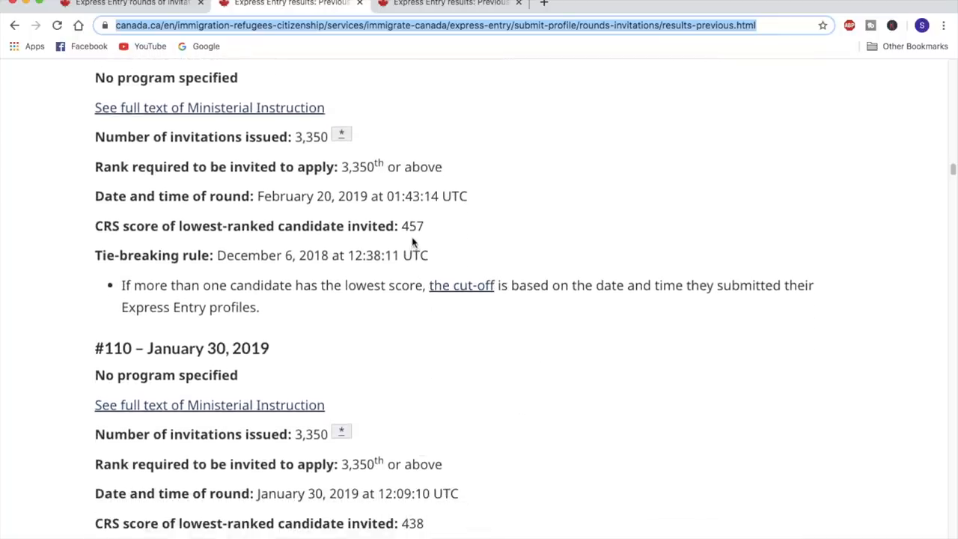
scroll(up, 3)
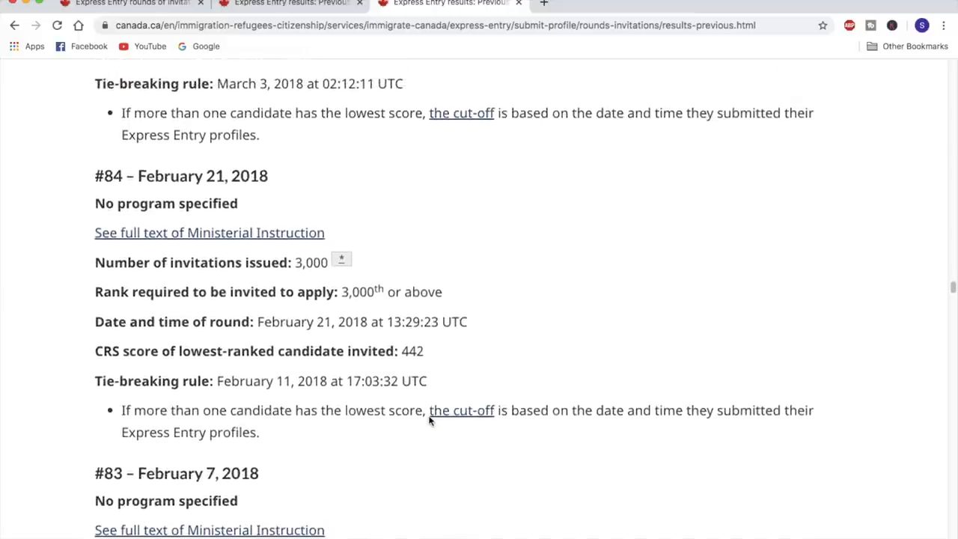
Step: Show round #85 (March 14, 2018, cutoff 456) above round #84
scroll(down, 3)
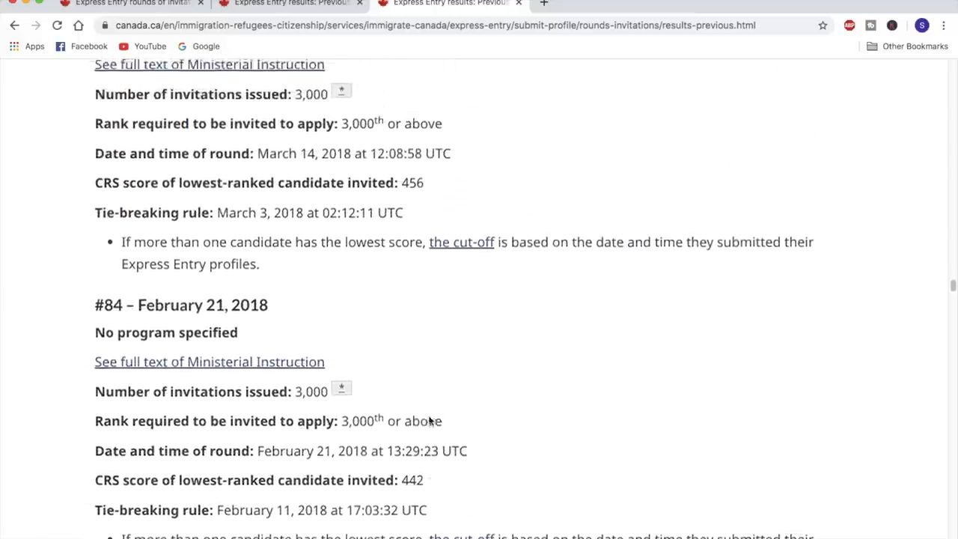
scroll(up, 3)
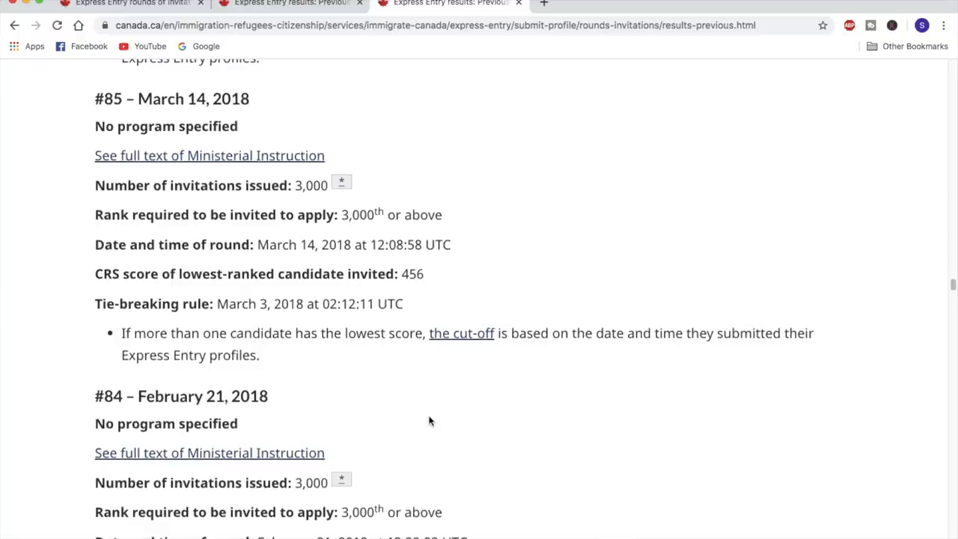
scroll(down, 3)
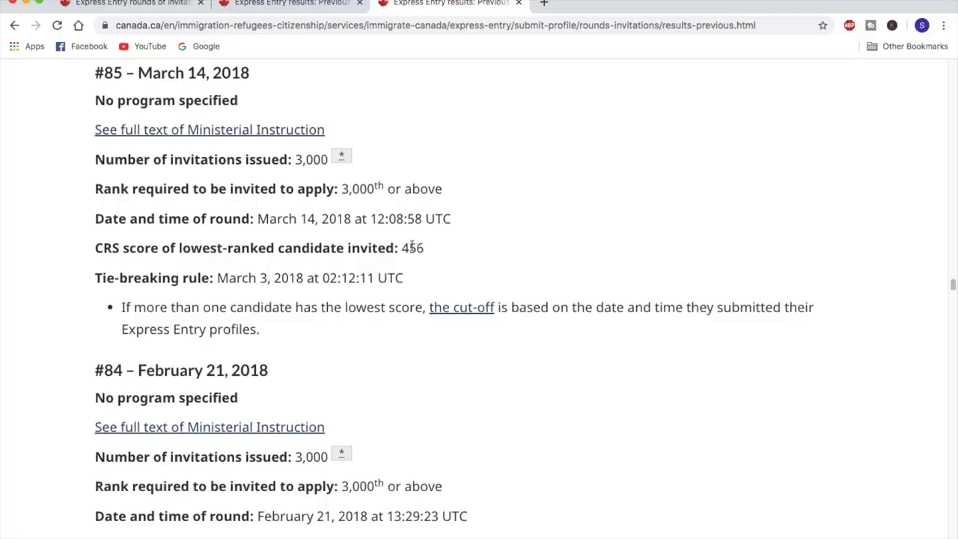
mouse_move(427, 253)
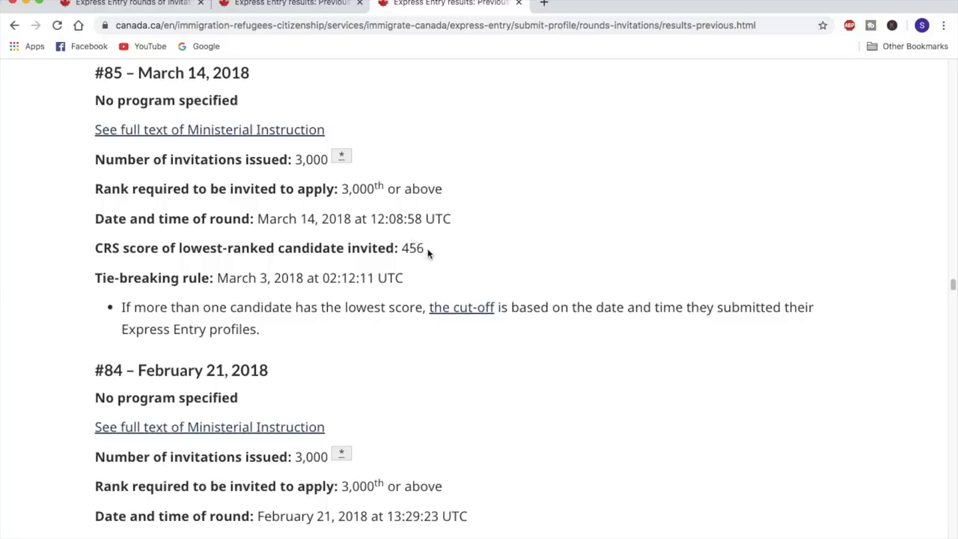
mouse_move(429, 252)
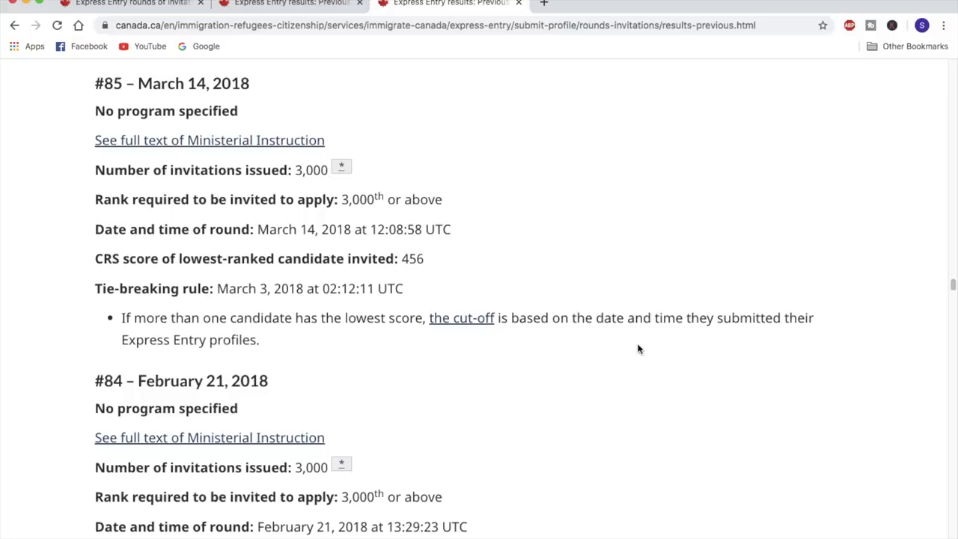
Step: Scroll past round #91 (May 30, 2018) to round #90 (May 23, 2018, cutoff 440)
scroll(up, 3)
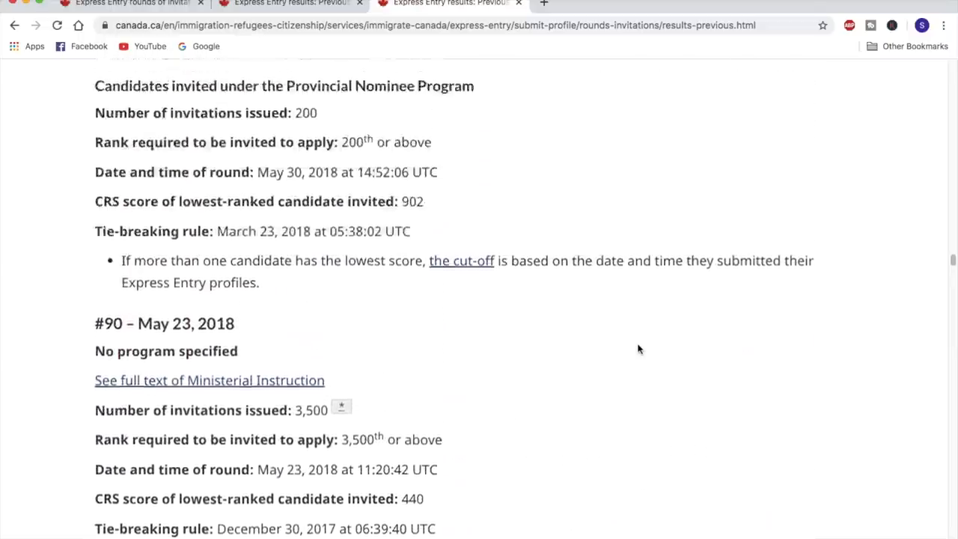
scroll(up, 3)
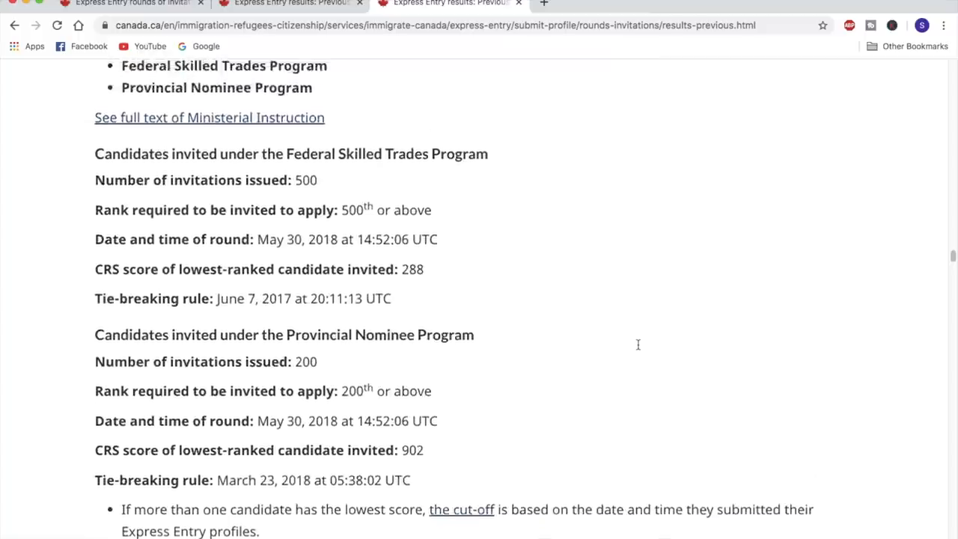
scroll(down, 3)
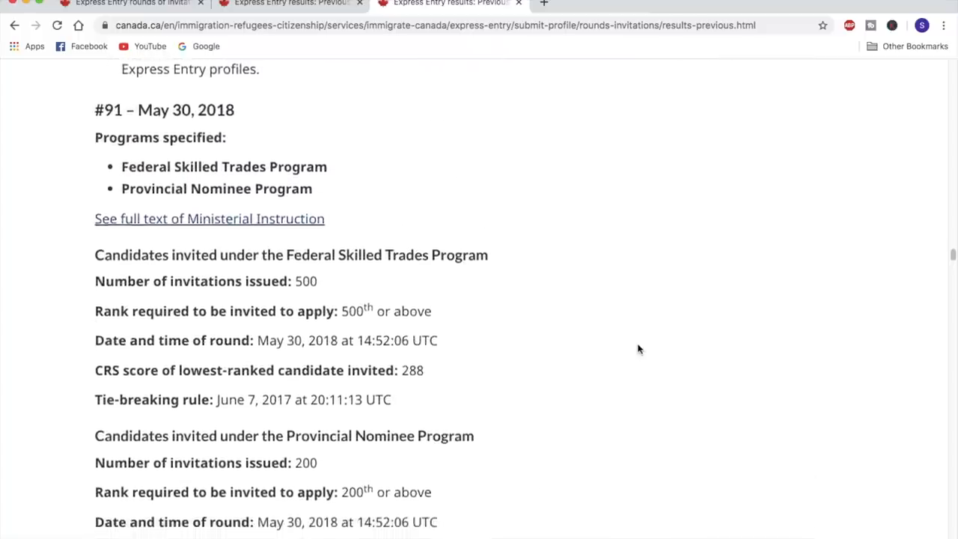
scroll(down, 3)
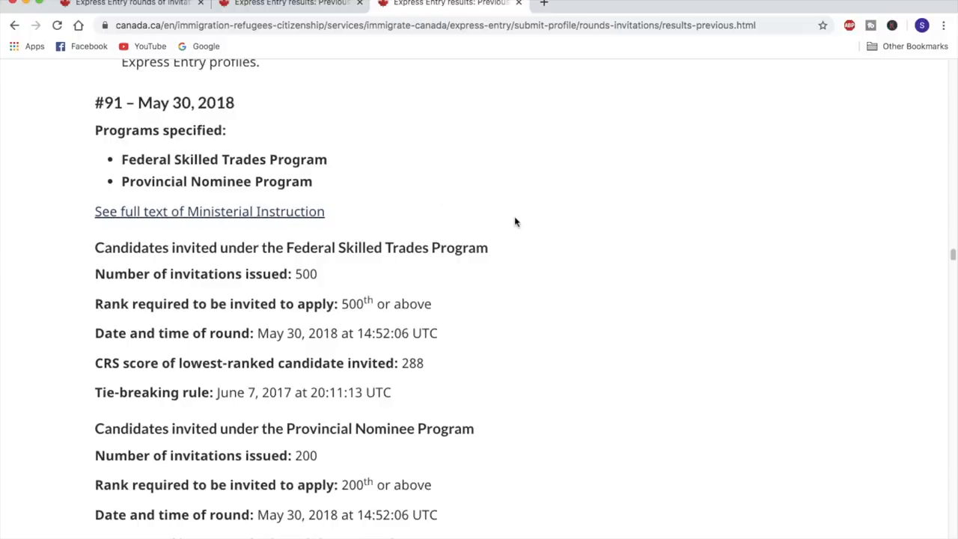
scroll(down, 3)
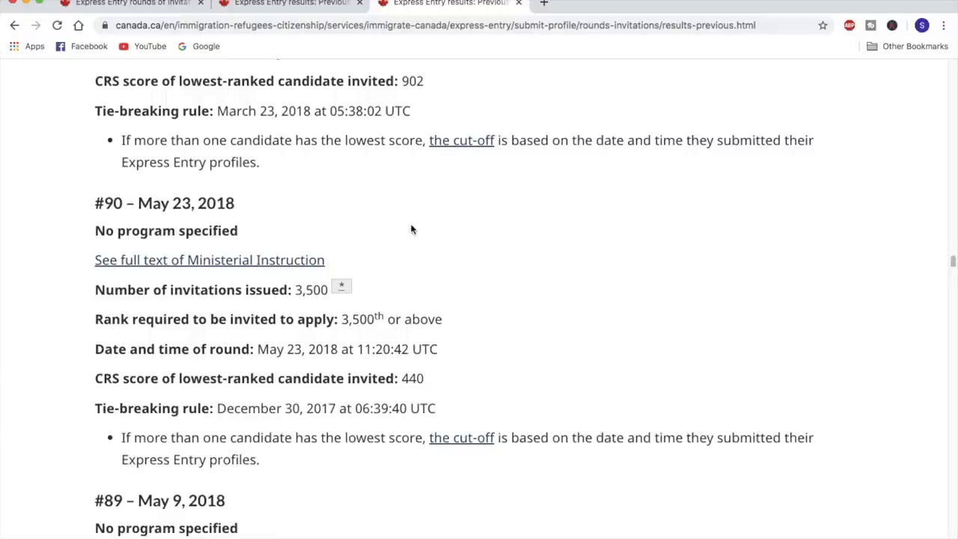
scroll(up, 3)
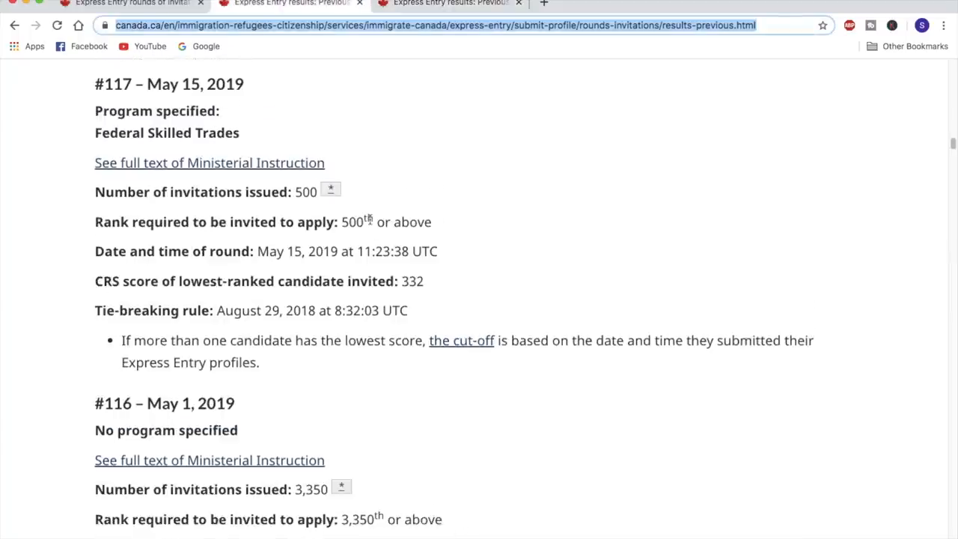
Step: Browse rounds #116–#118, stopping on #118 (May 29, 2019, cutoff 470, 3,350 invitations)
scroll(down, 3)
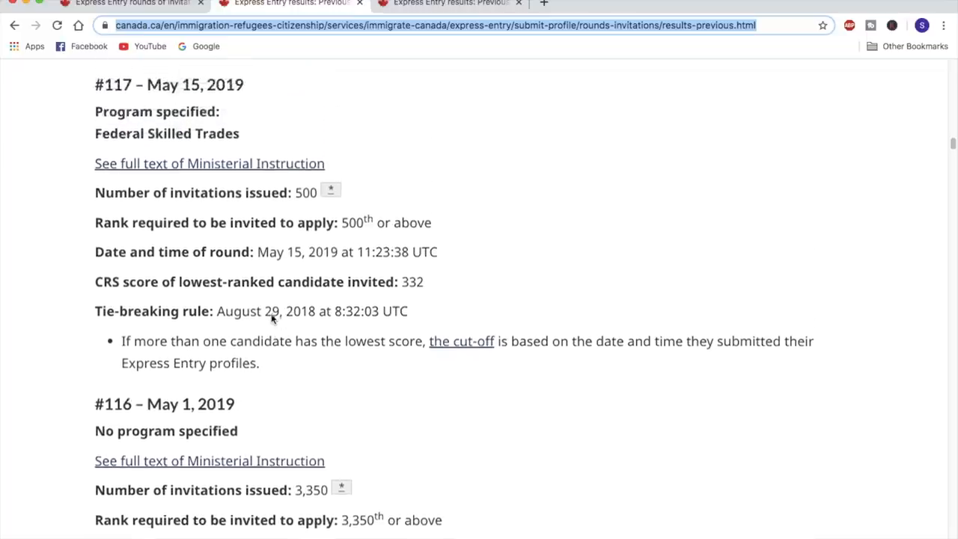
scroll(down, 3)
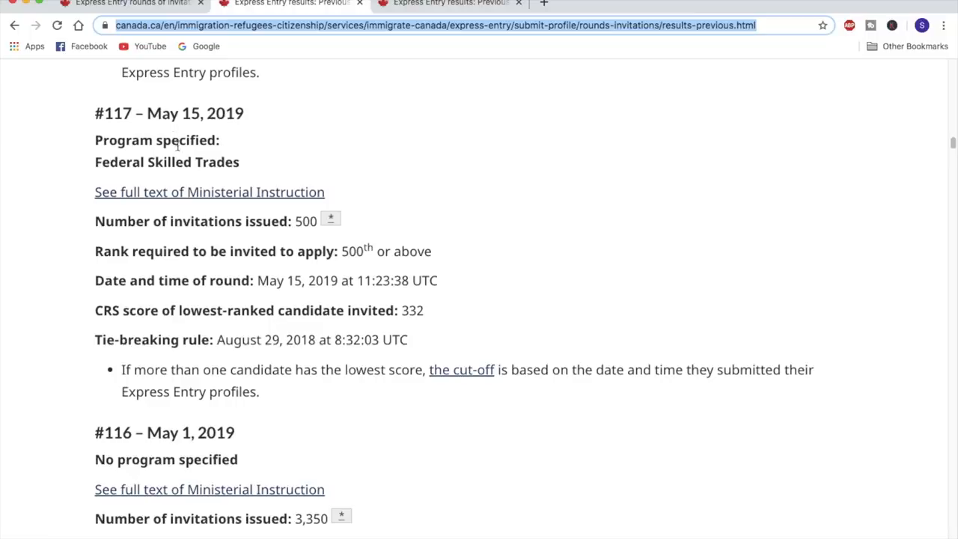
mouse_move(436, 199)
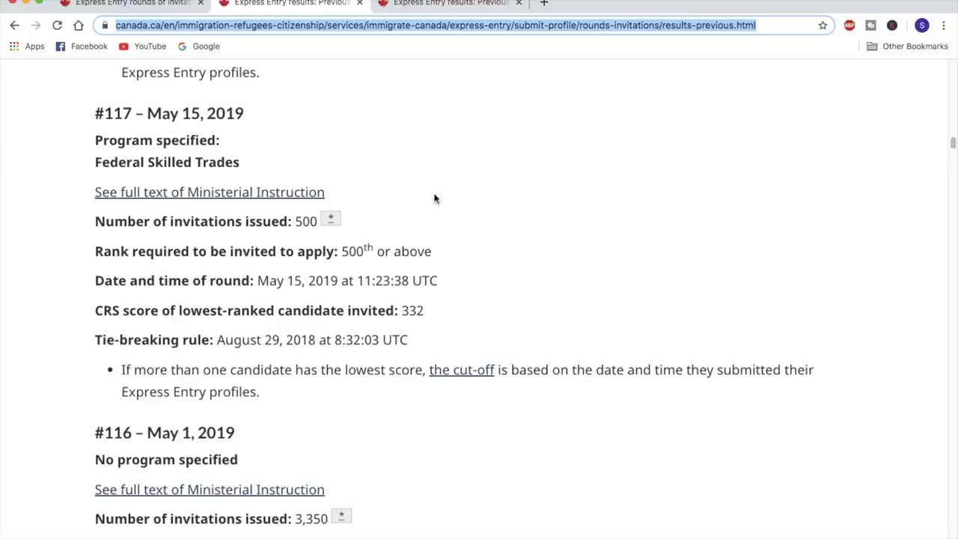
scroll(up, 3)
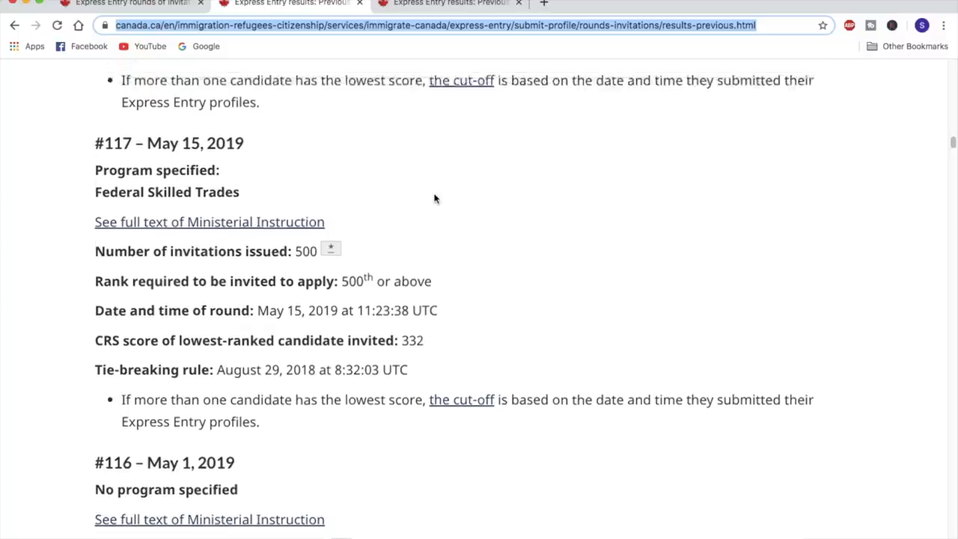
scroll(up, 3)
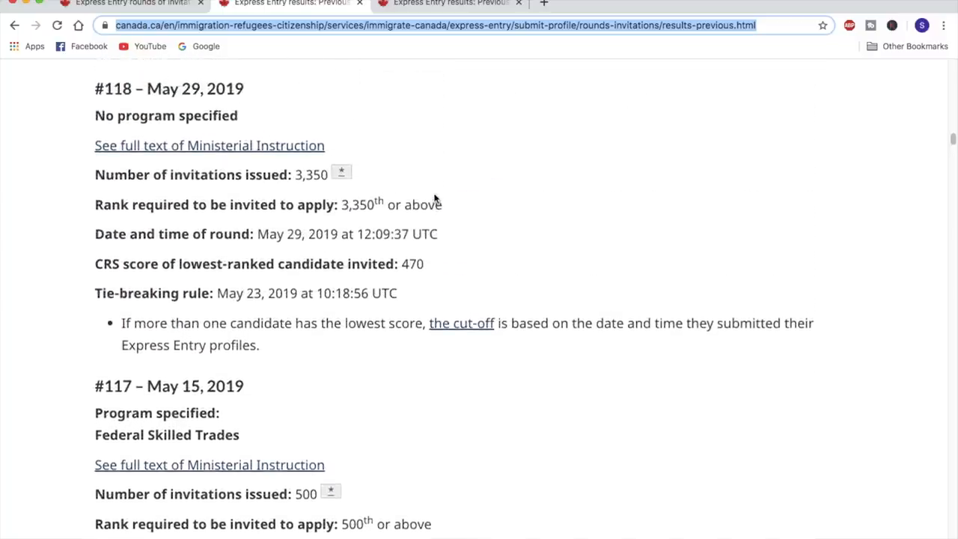
scroll(down, 3)
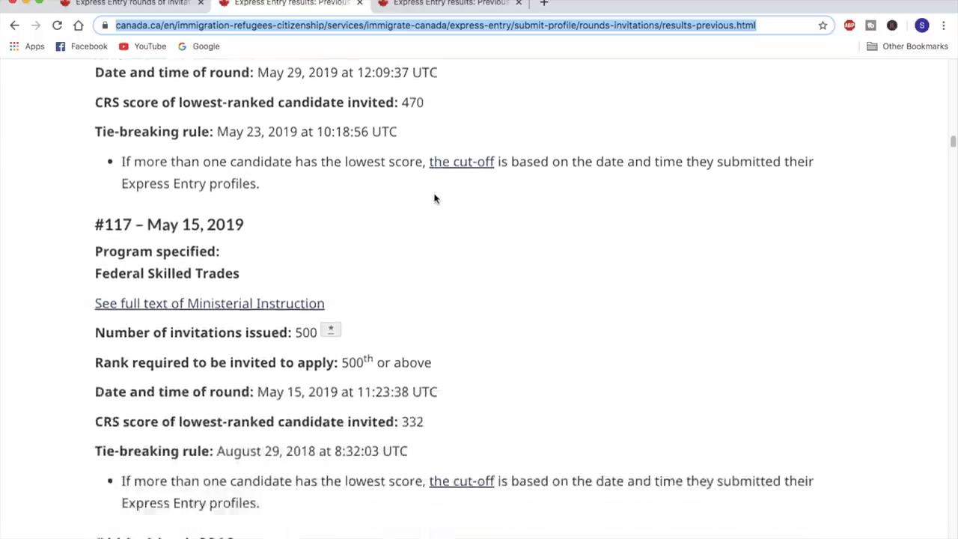
scroll(down, 3)
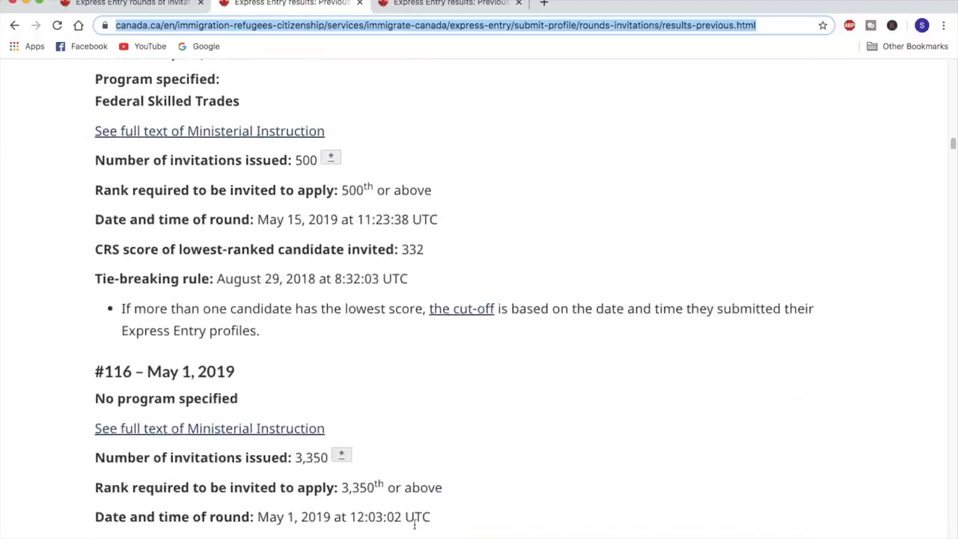
scroll(up, 3)
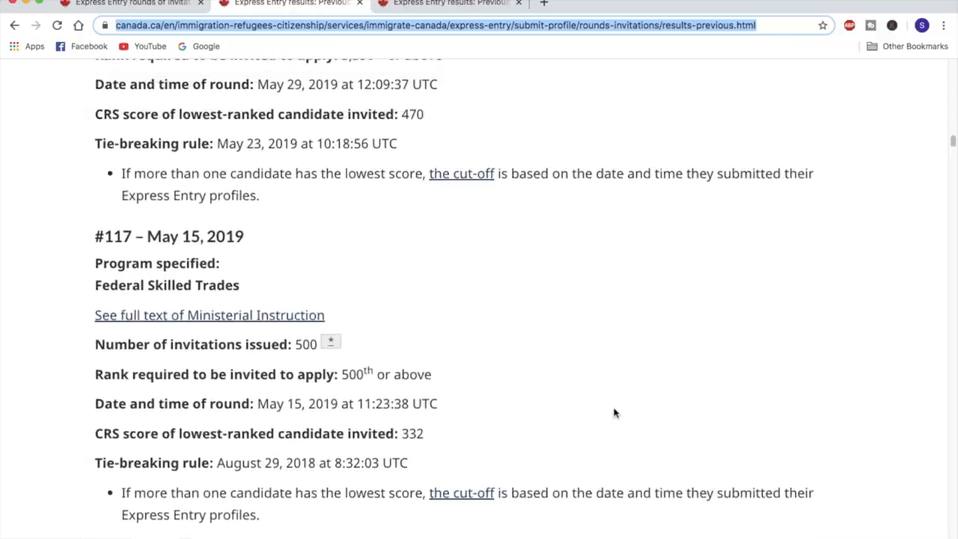
scroll(up, 3)
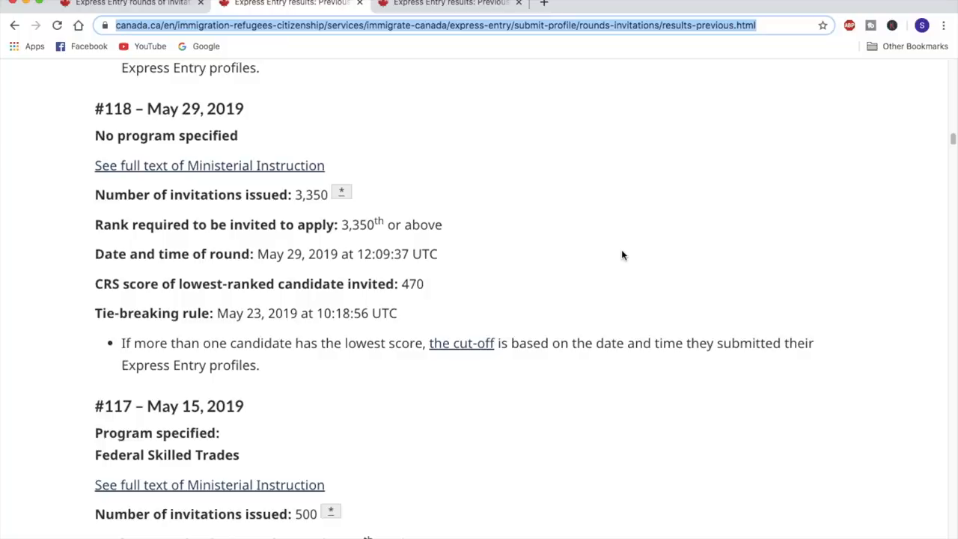
scroll(down, 3)
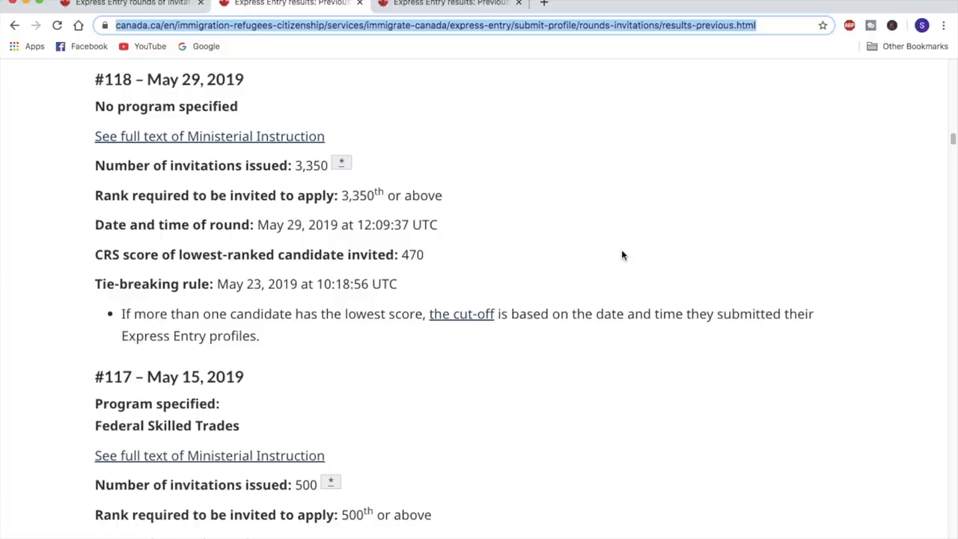
scroll(up, 3)
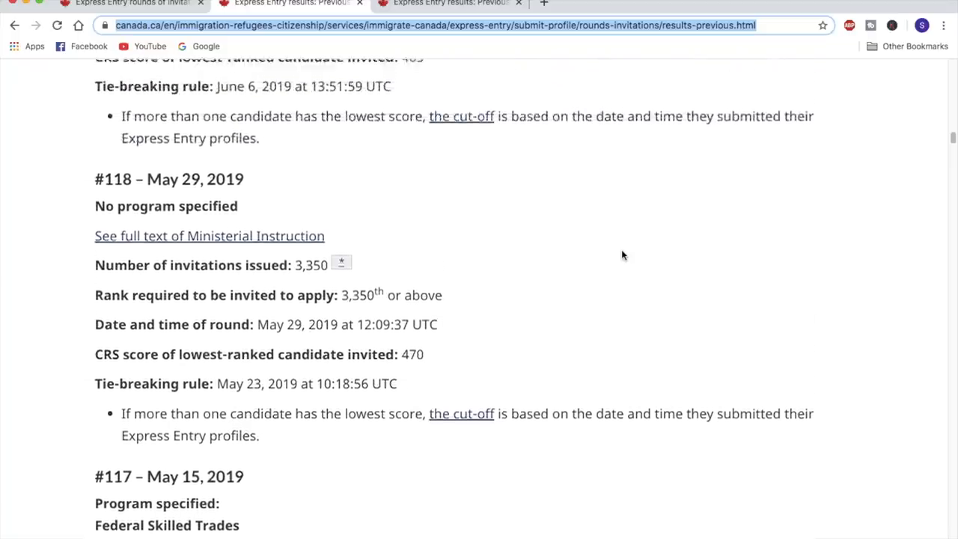